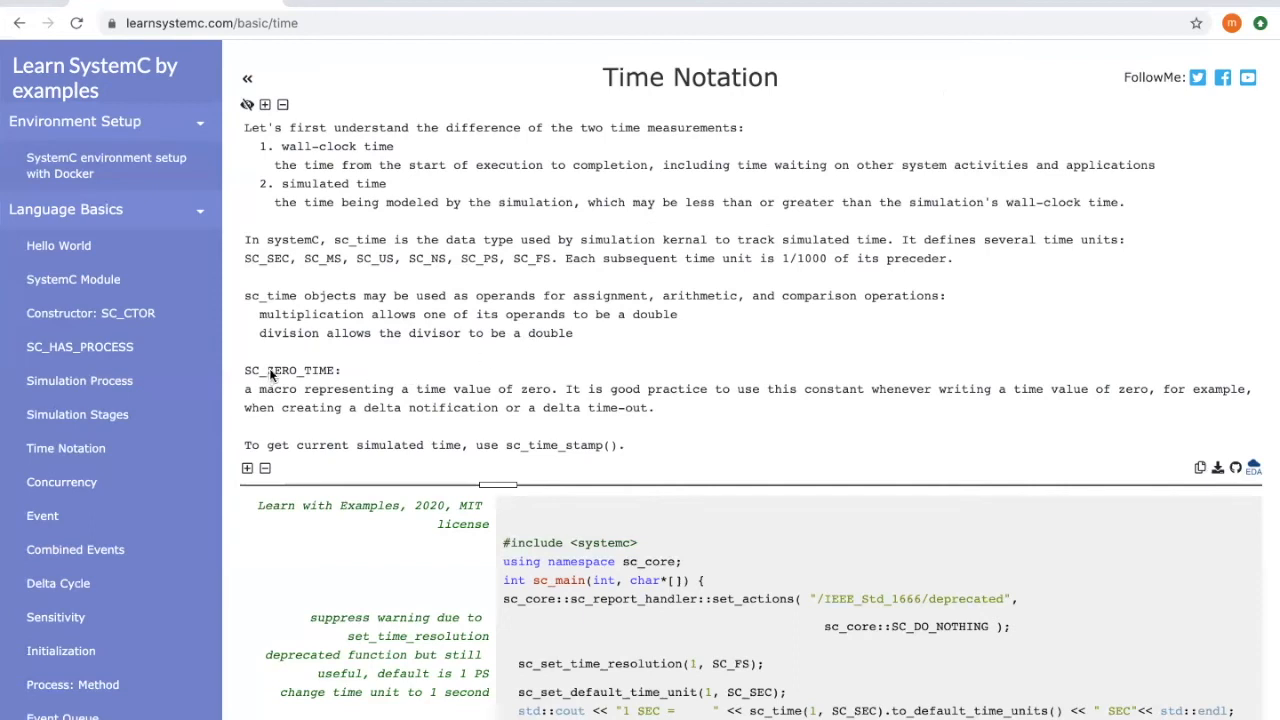
pyautogui.moveTo(350, 380)
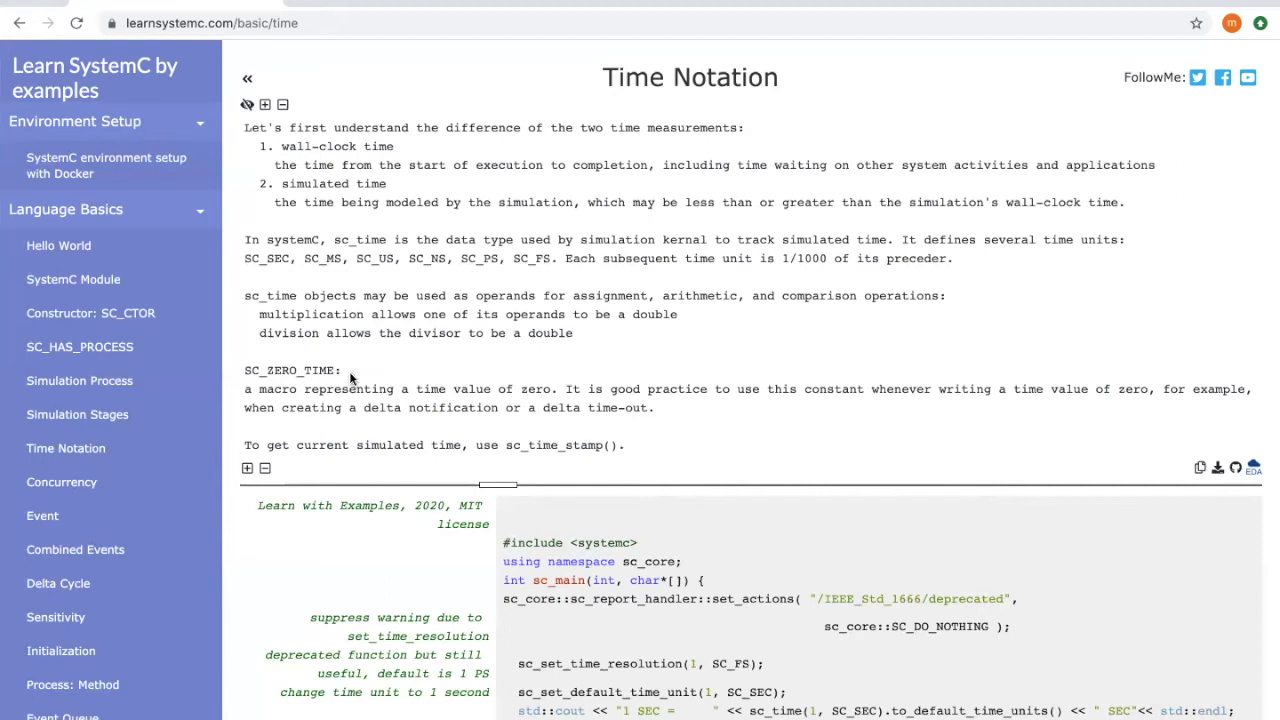
pyautogui.moveTo(468, 382)
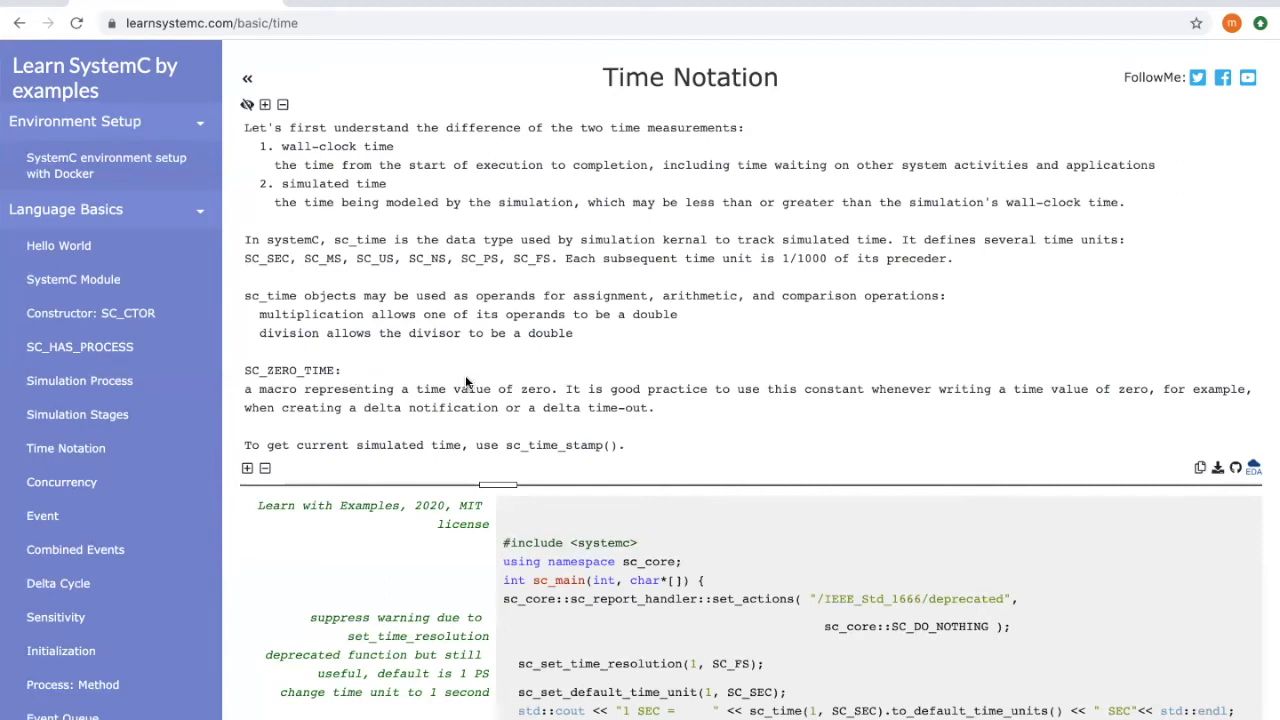
pyautogui.moveTo(458, 372)
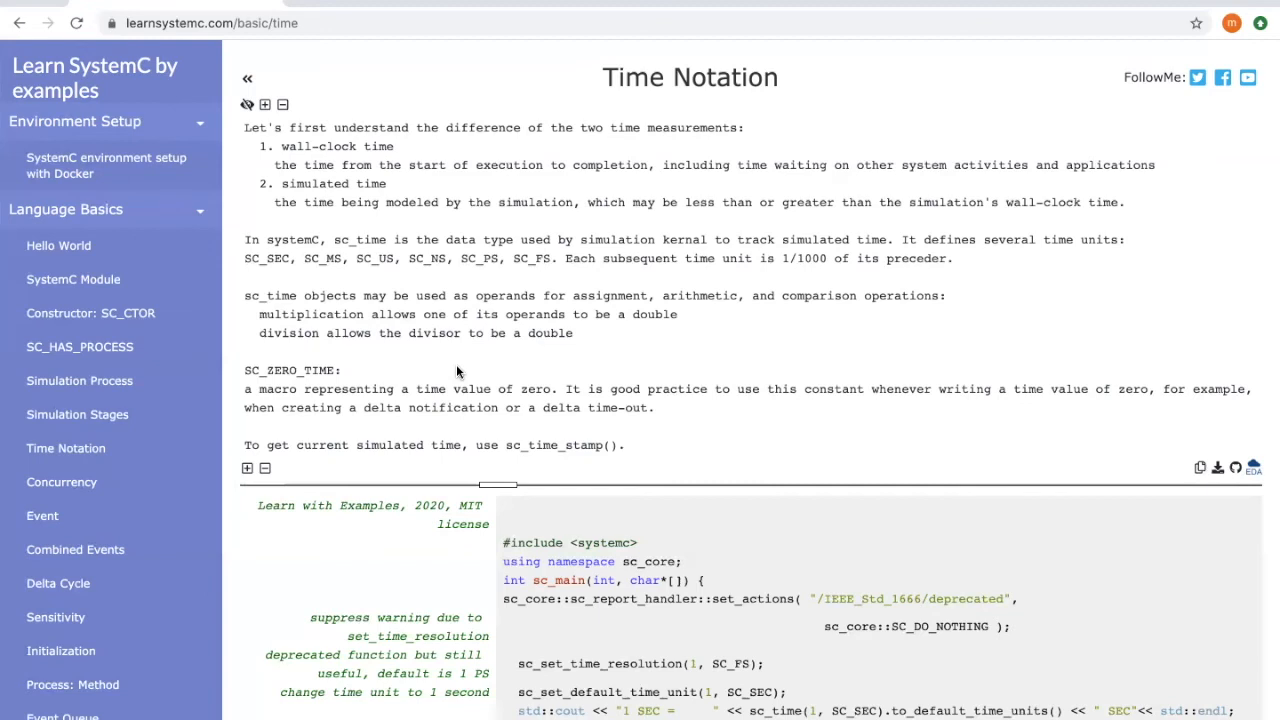
pyautogui.scroll(-3)
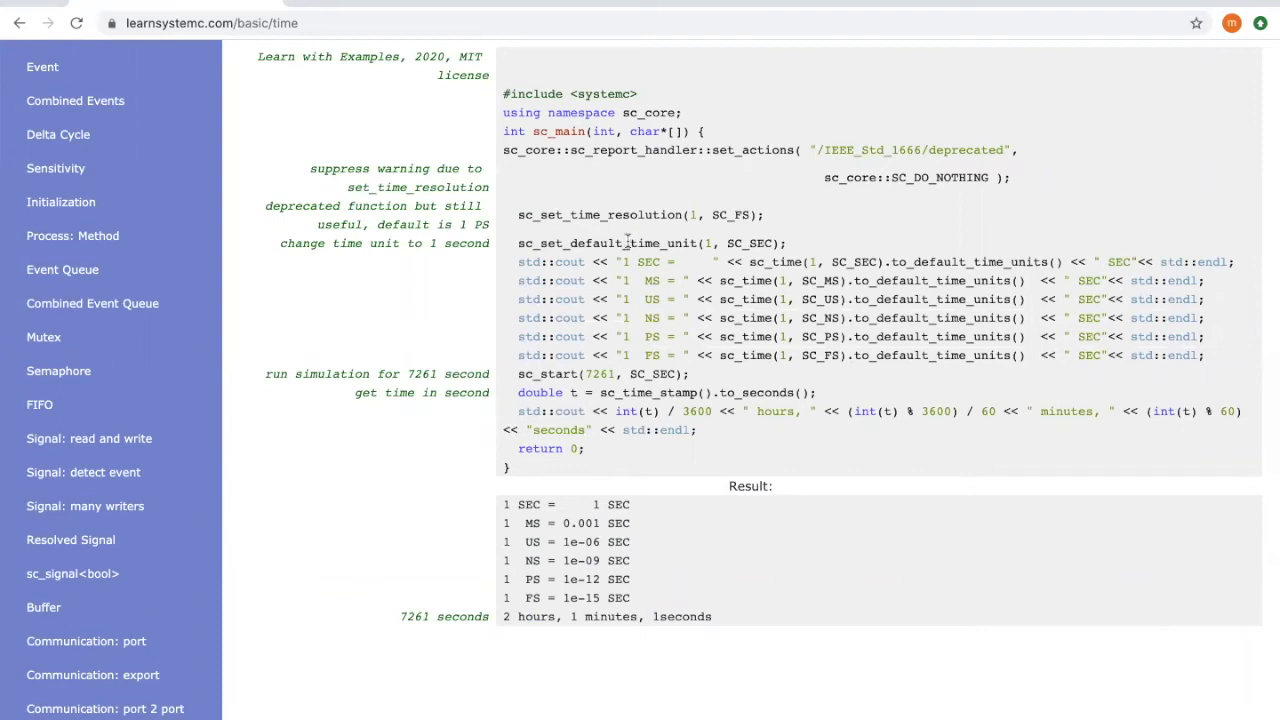
pyautogui.moveTo(758, 244)
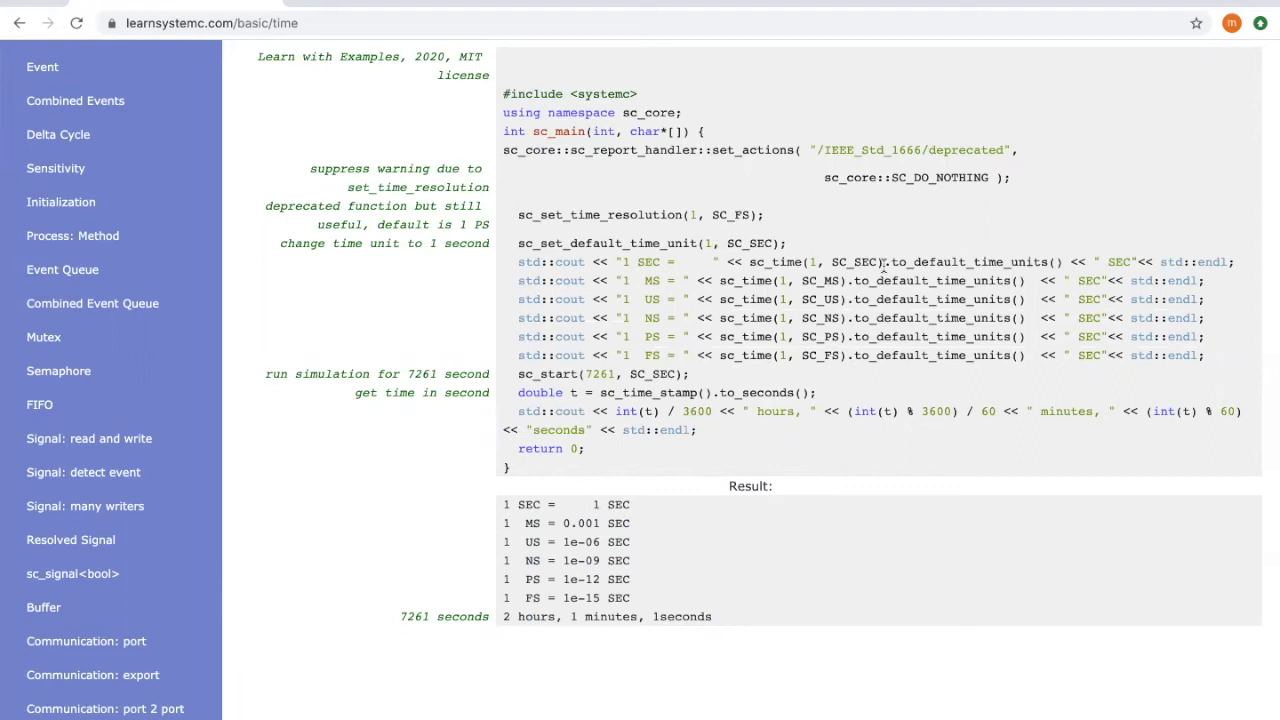
pyautogui.moveTo(984, 260)
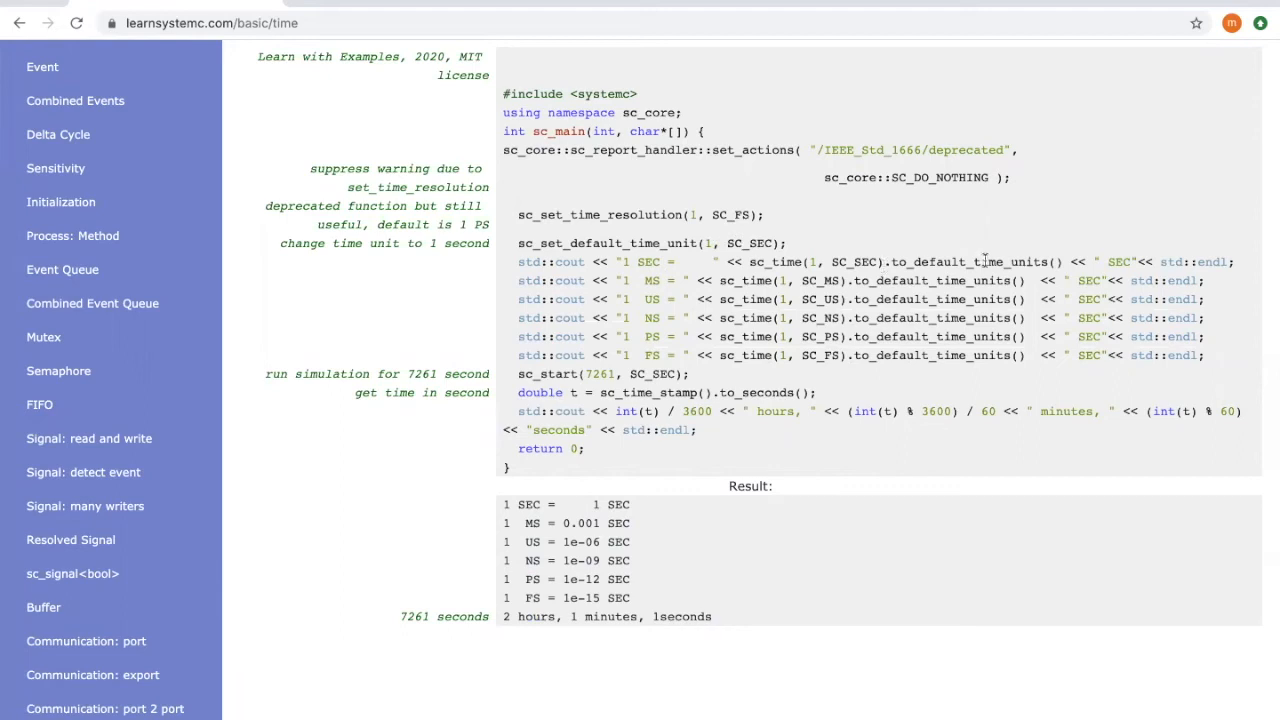
pyautogui.moveTo(848, 264)
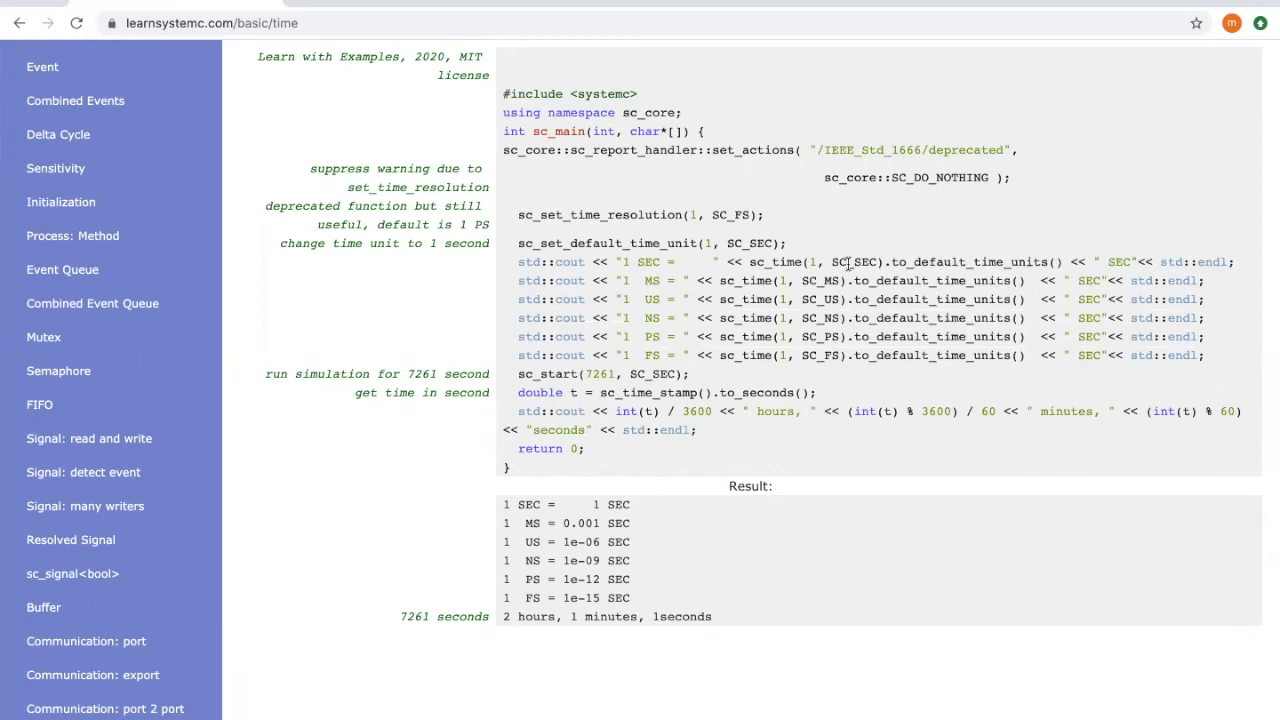
pyautogui.moveTo(604, 504)
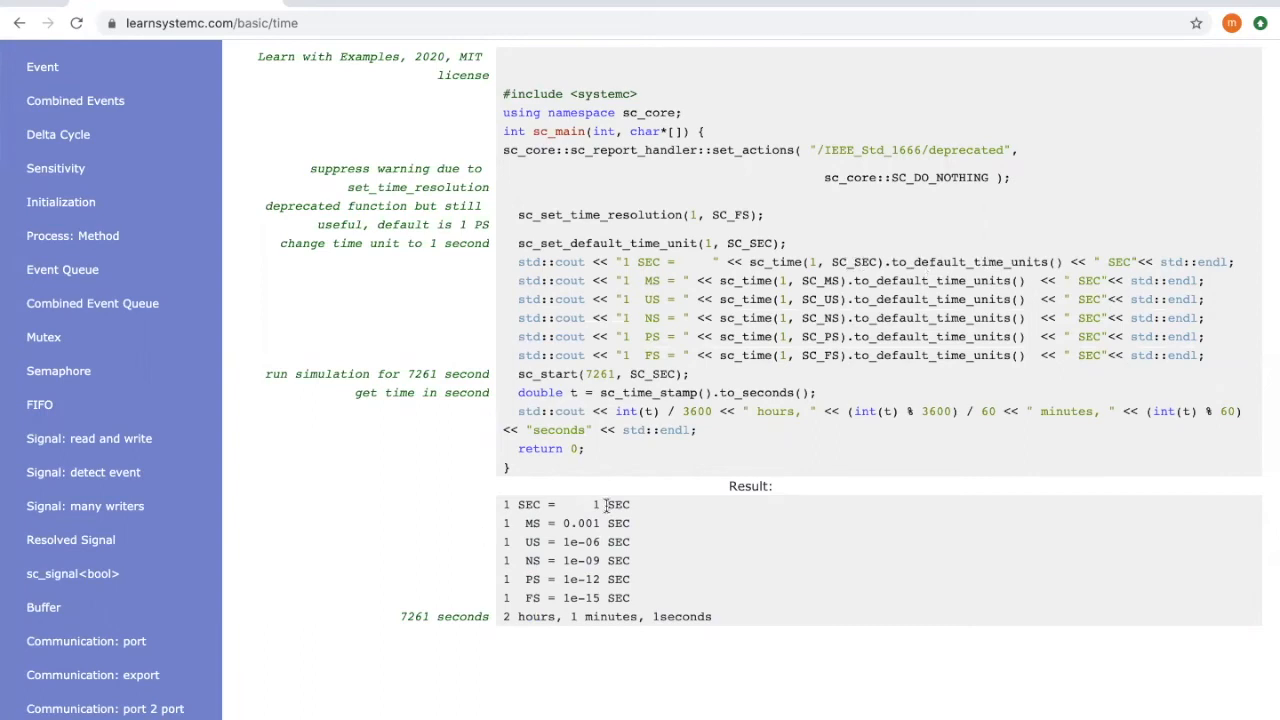
pyautogui.moveTo(616, 524)
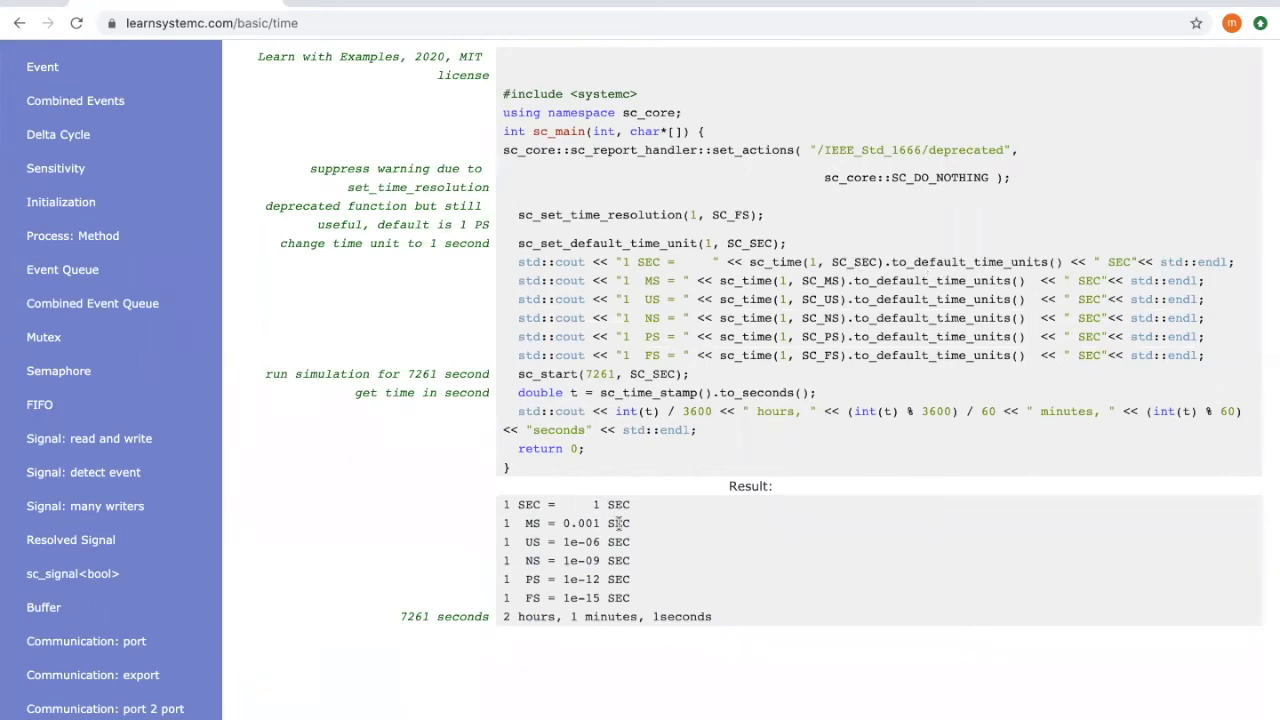
pyautogui.moveTo(620, 536)
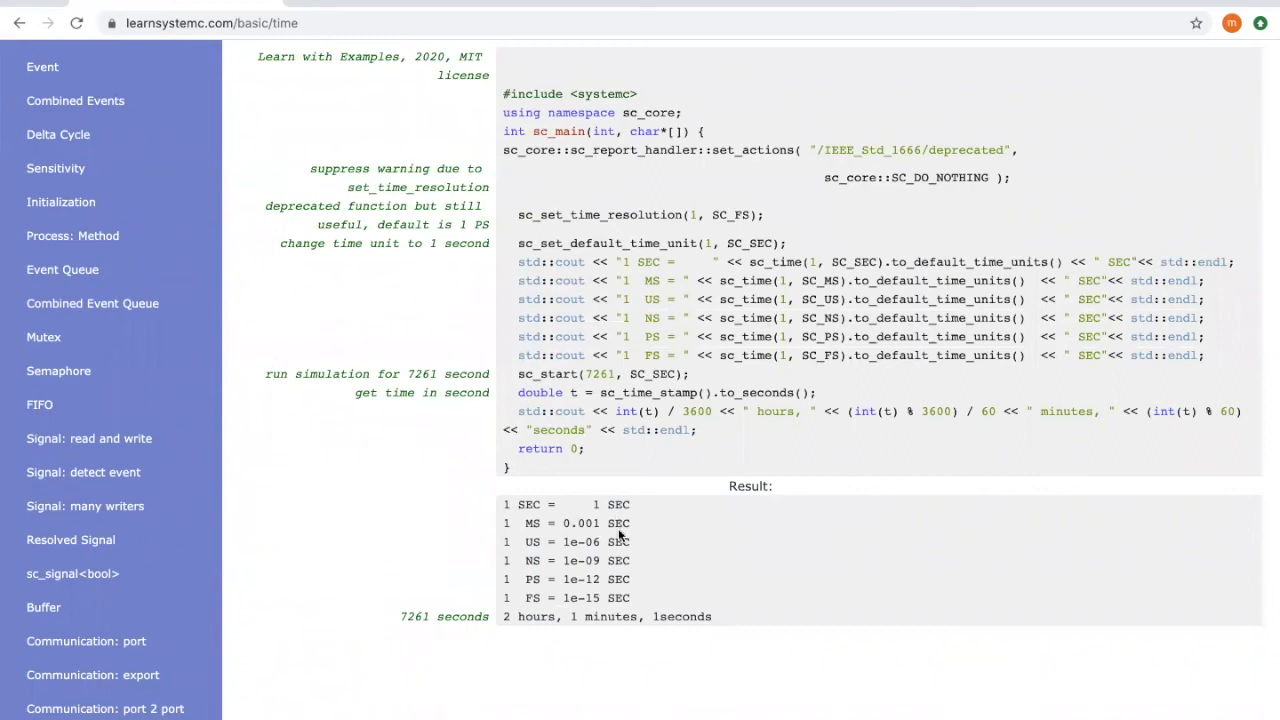
pyautogui.moveTo(626, 574)
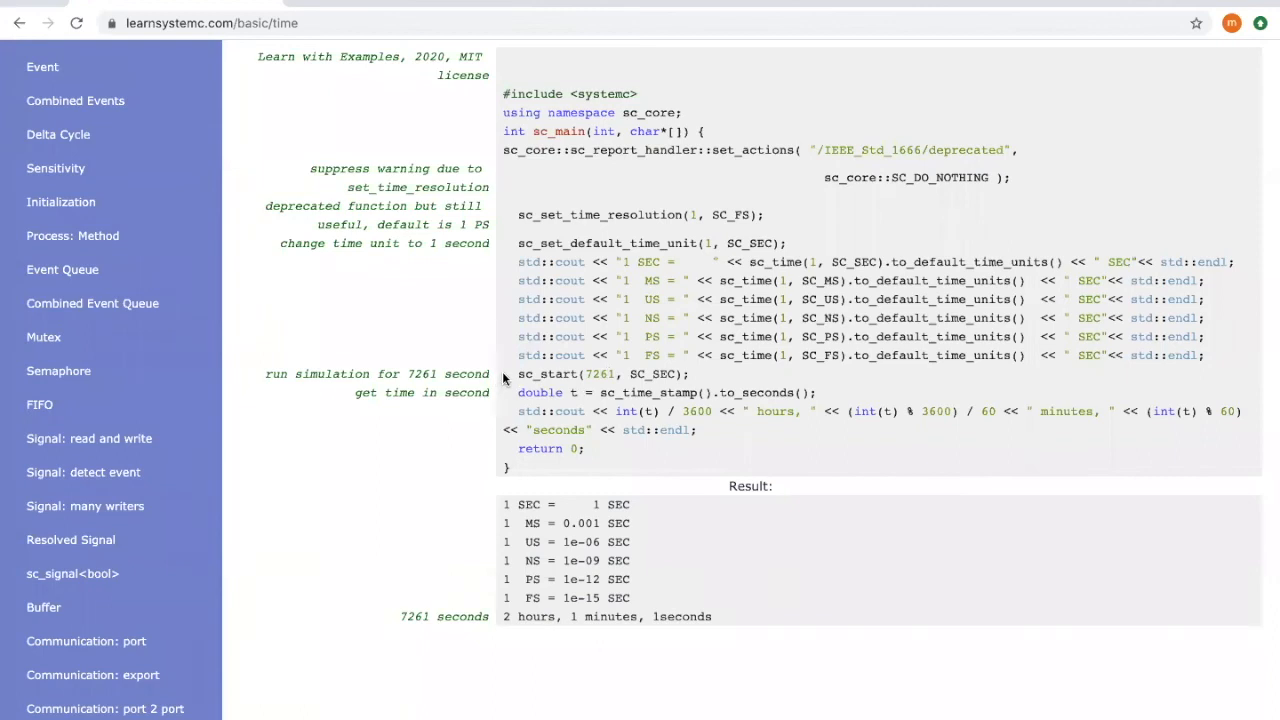
pyautogui.moveTo(572, 380)
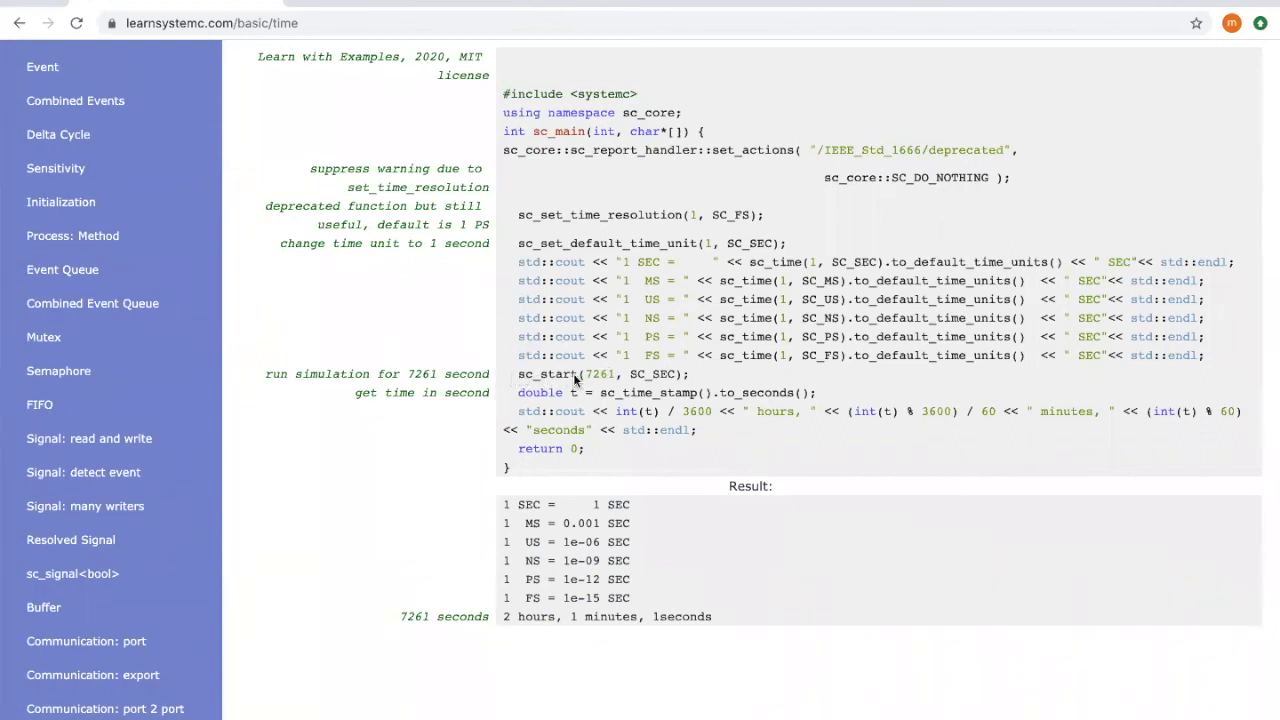
pyautogui.moveTo(592, 378)
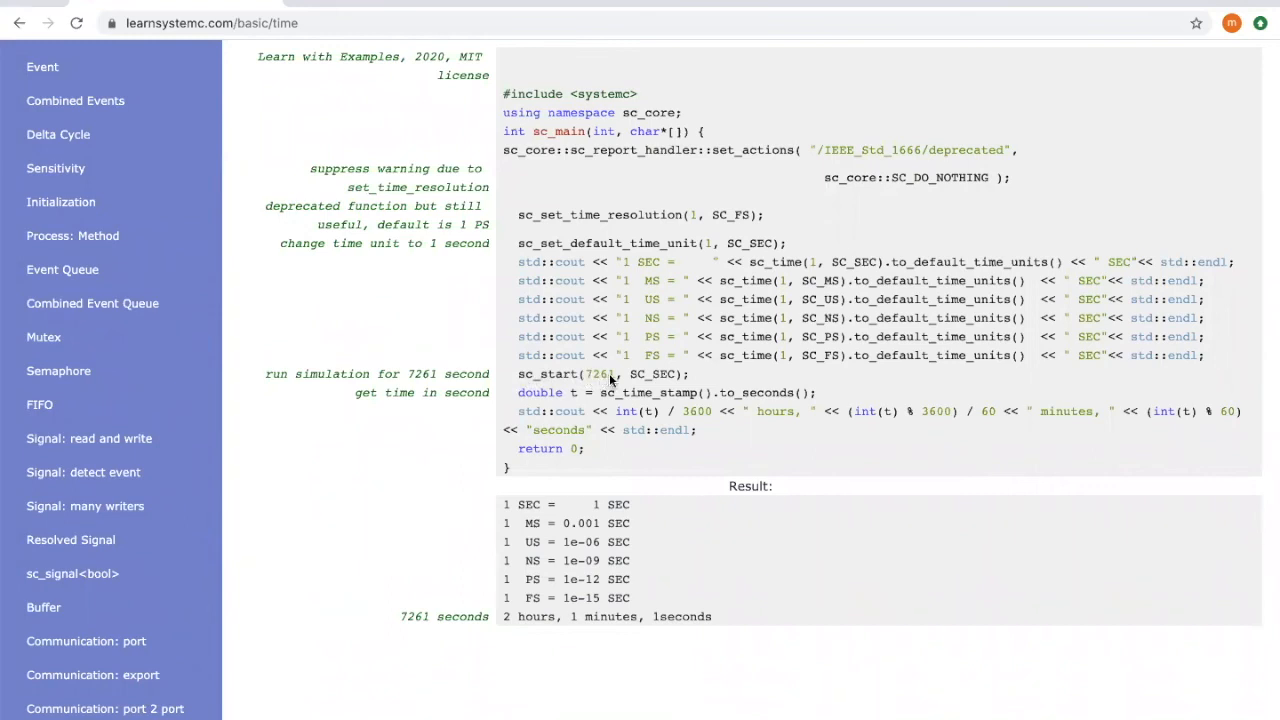
pyautogui.moveTo(648, 612)
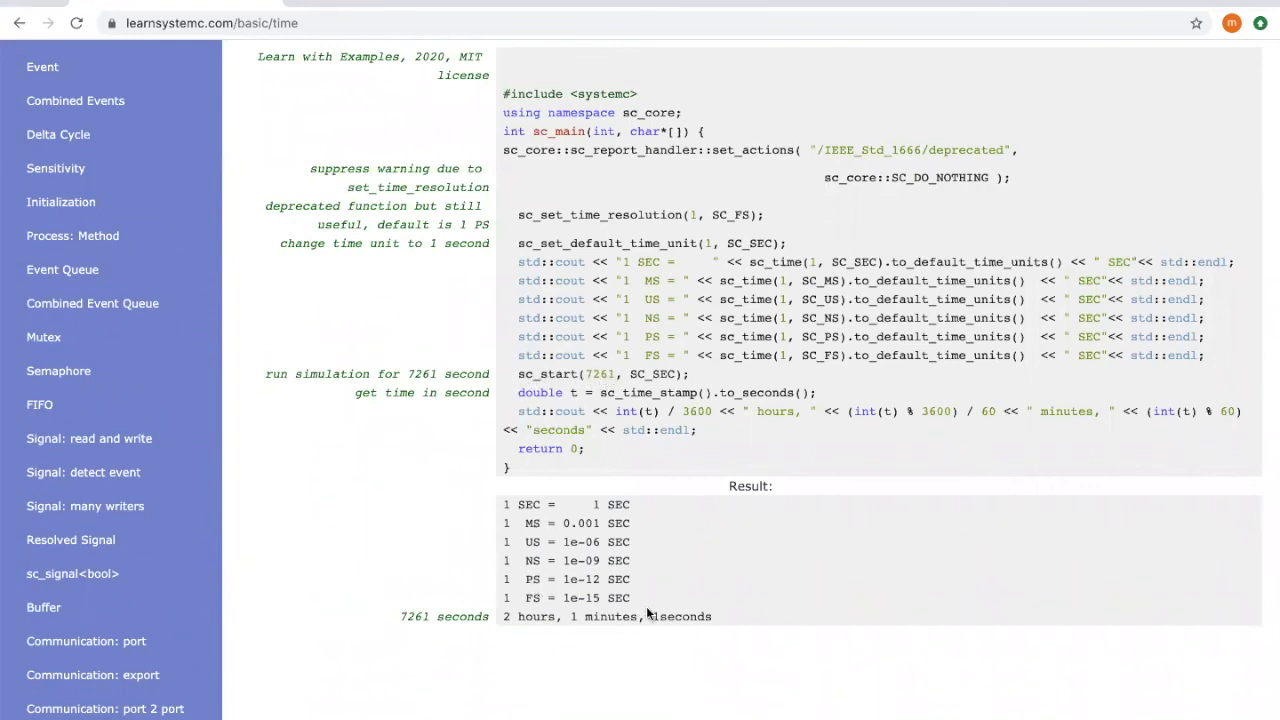
pyautogui.moveTo(628, 412)
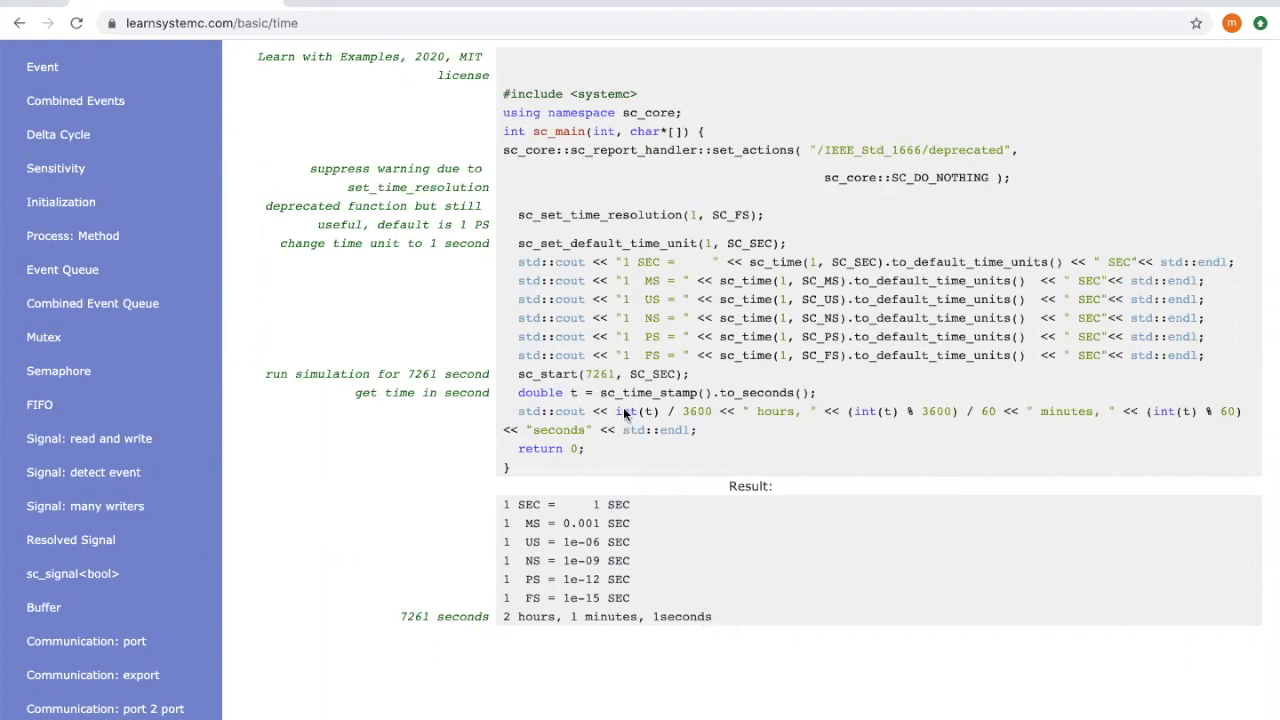
pyautogui.moveTo(638, 412)
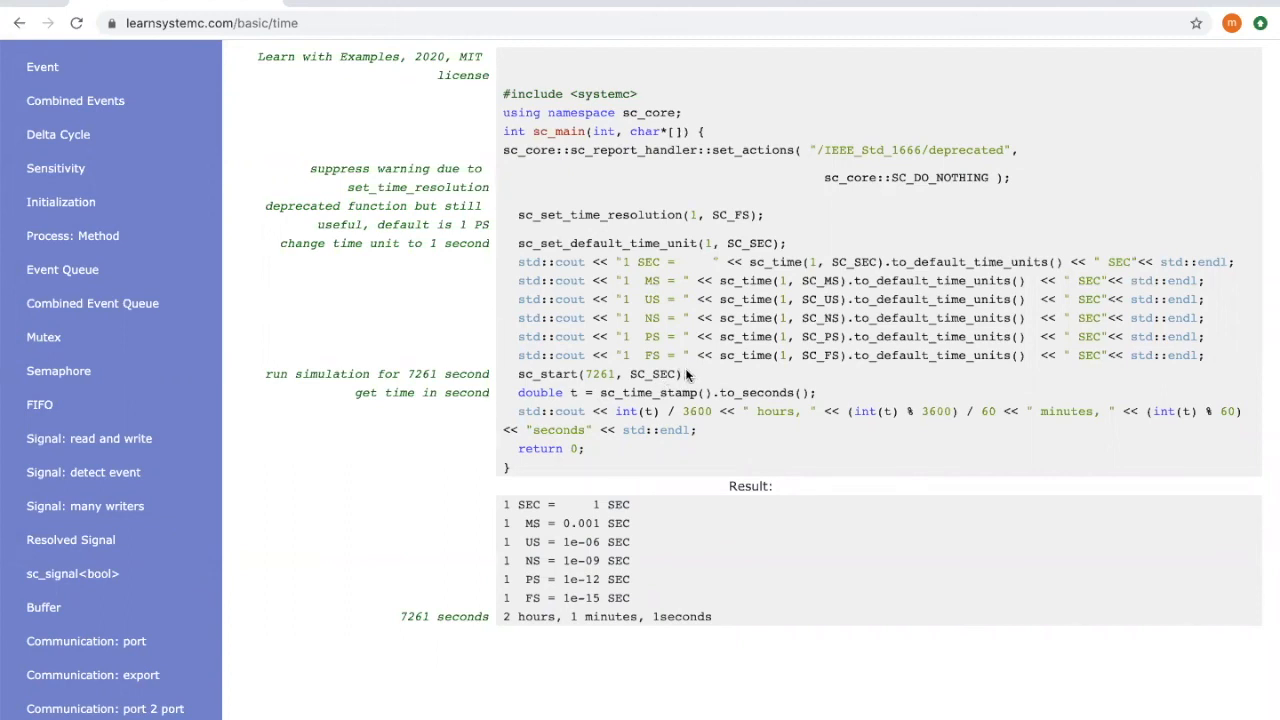
pyautogui.moveTo(734, 440)
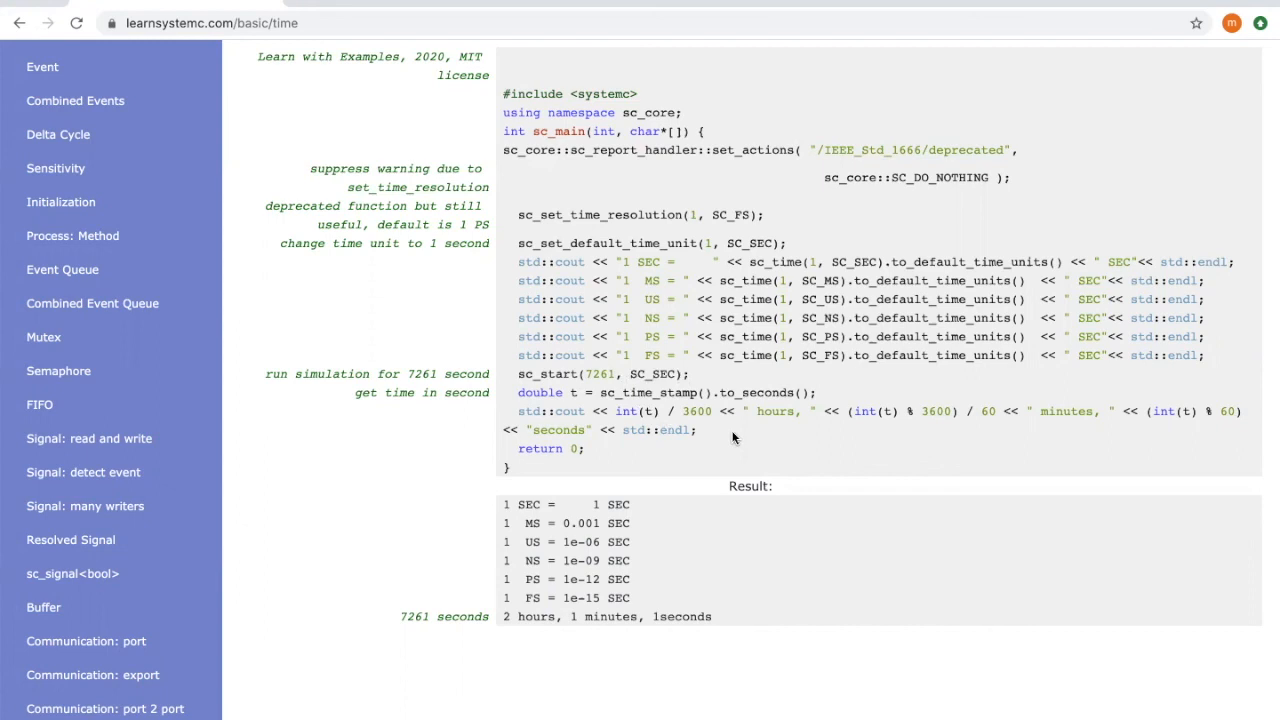